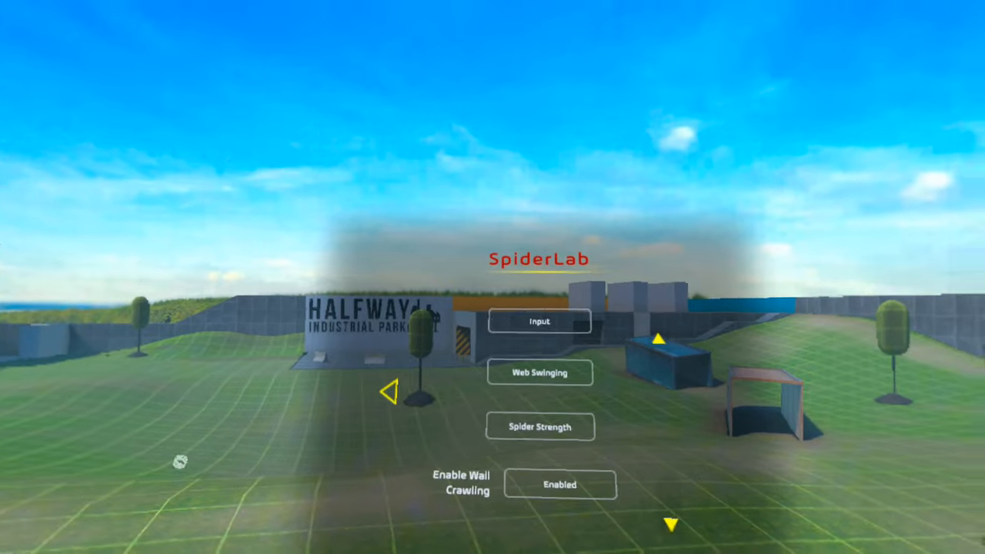
# Navigate Options > BoneMenu to the Ragdoll Player page: enabled, arm control off, thumbstick press, right hand.
pyautogui.click(539, 321)
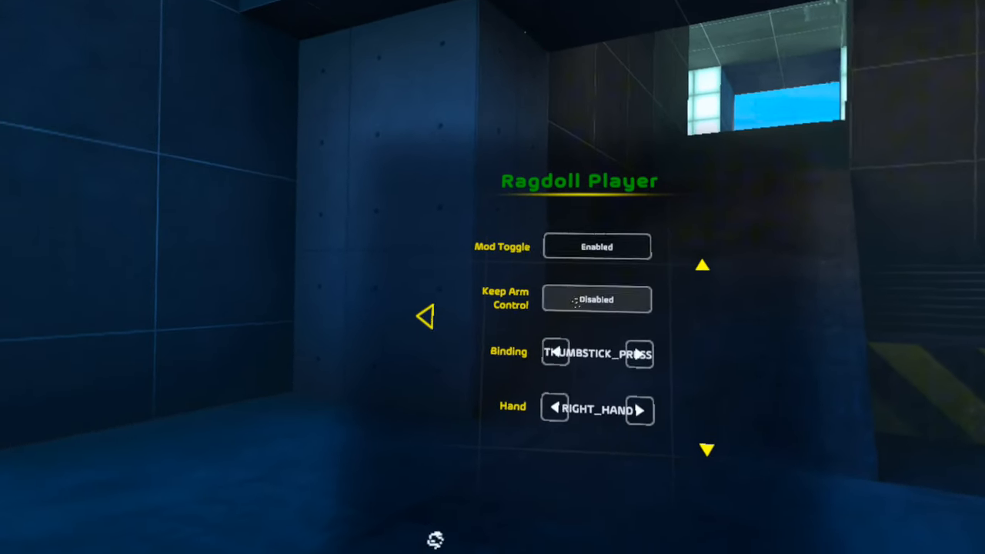
pyautogui.click(598, 300)
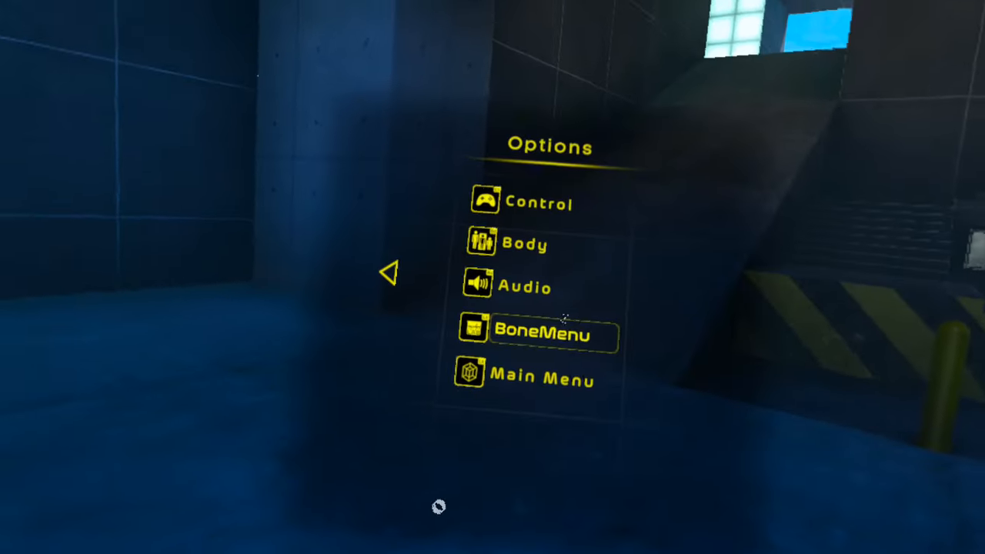
pyautogui.click(539, 333)
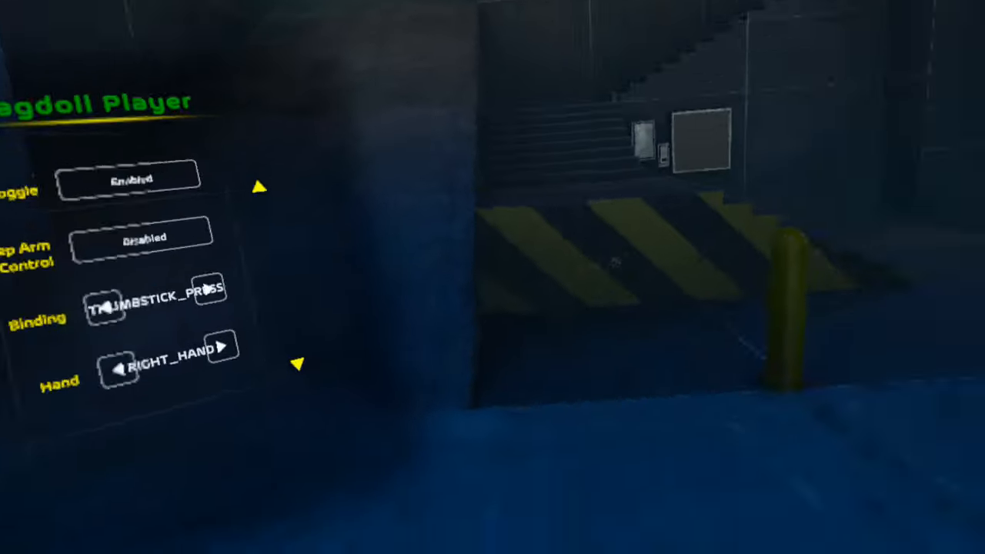